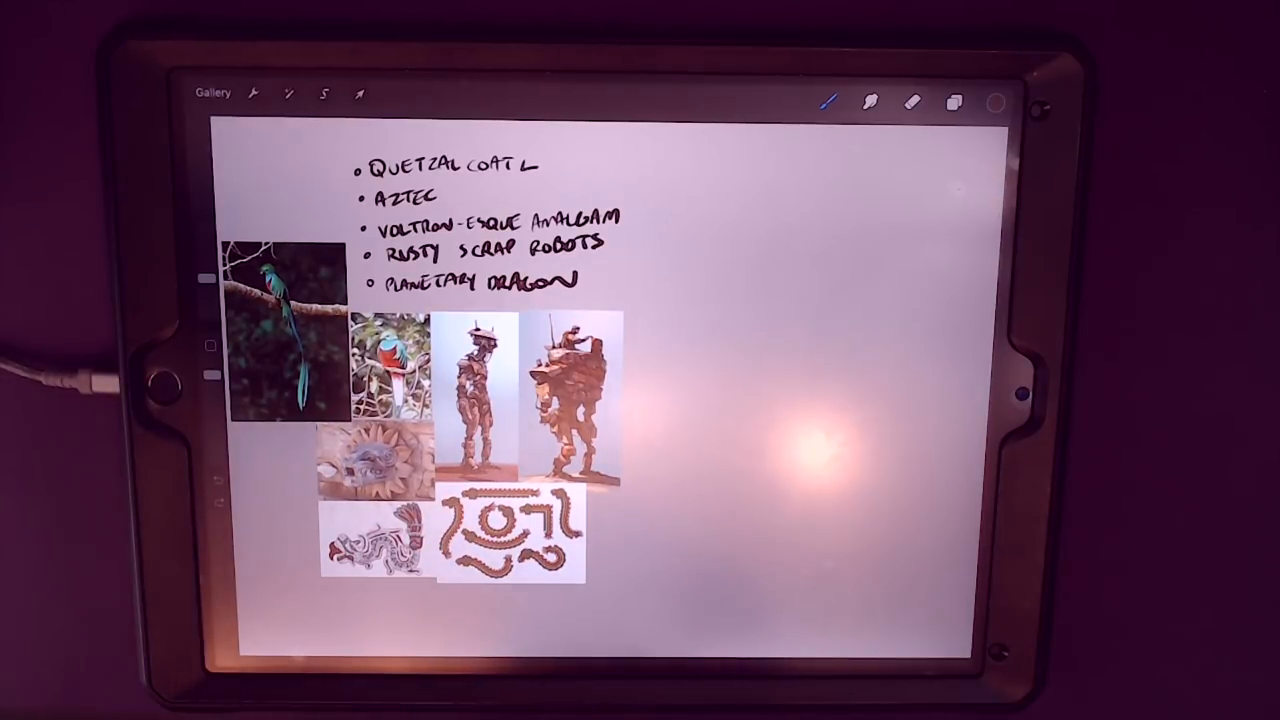
mouse_move(750, 400)
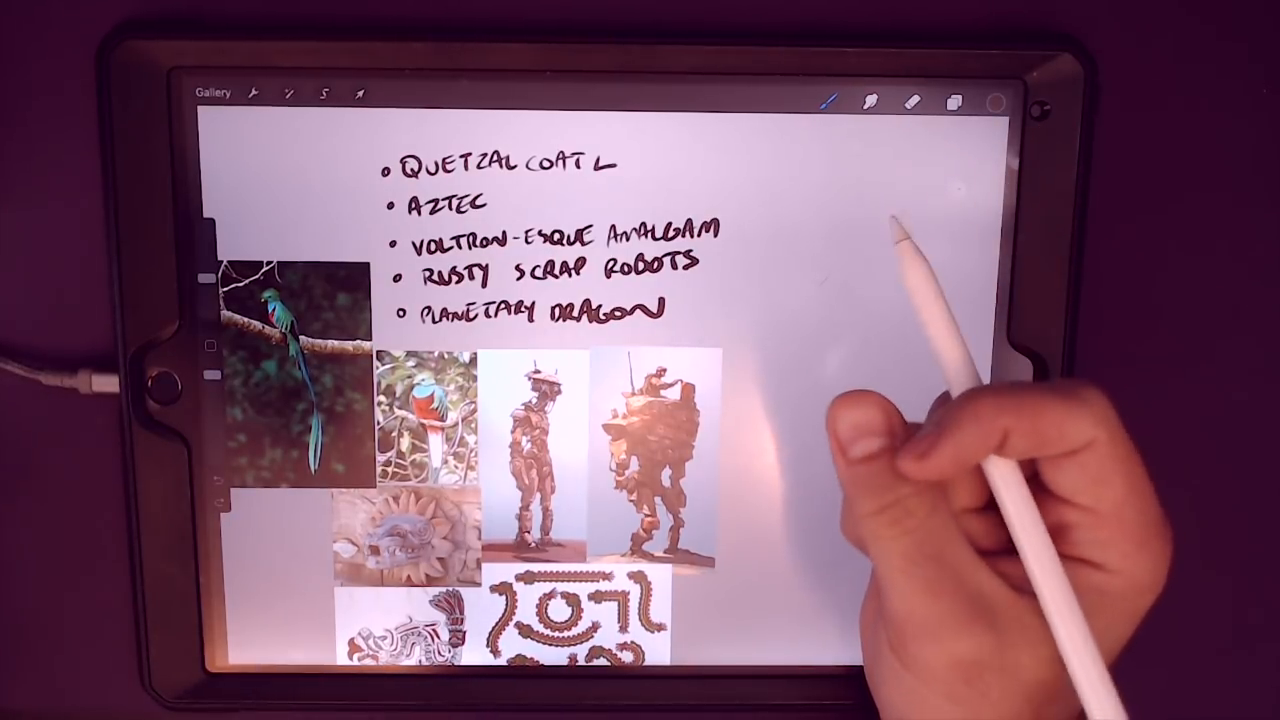
mouse_move(950, 420)
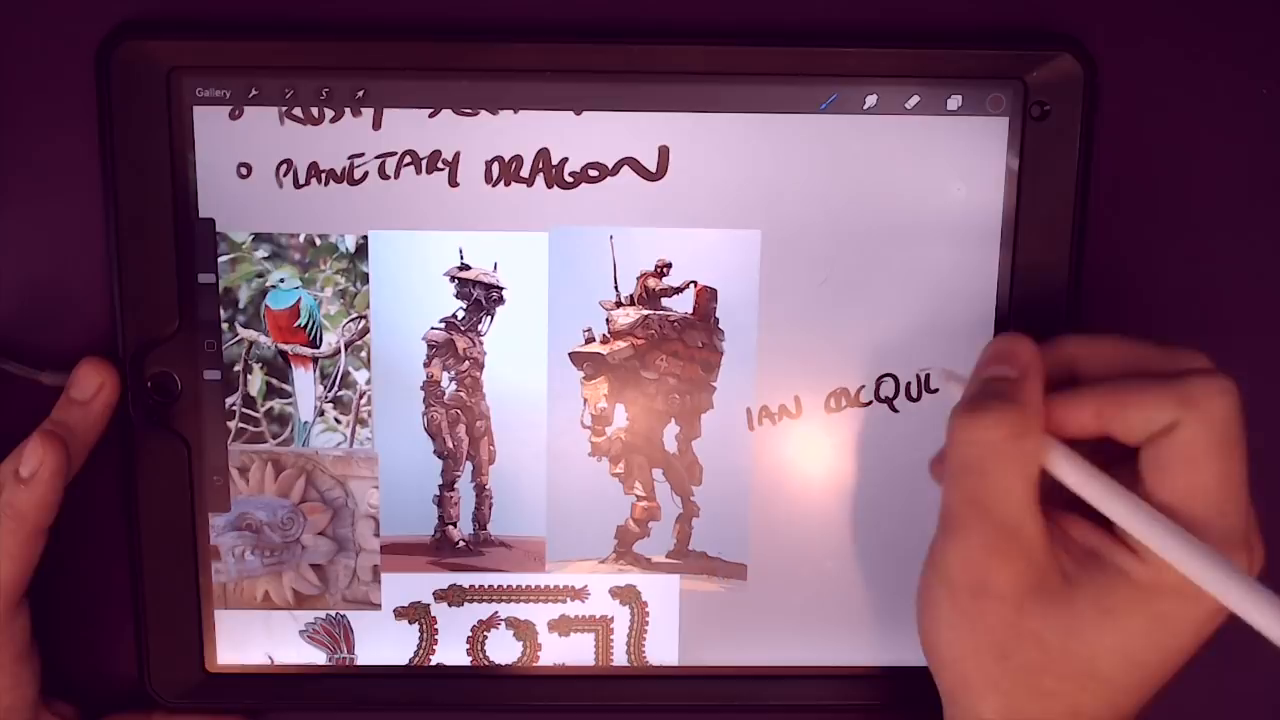
Undo the last stroke while writing the artist credit note beside the robot references.
key(ctrl+z)
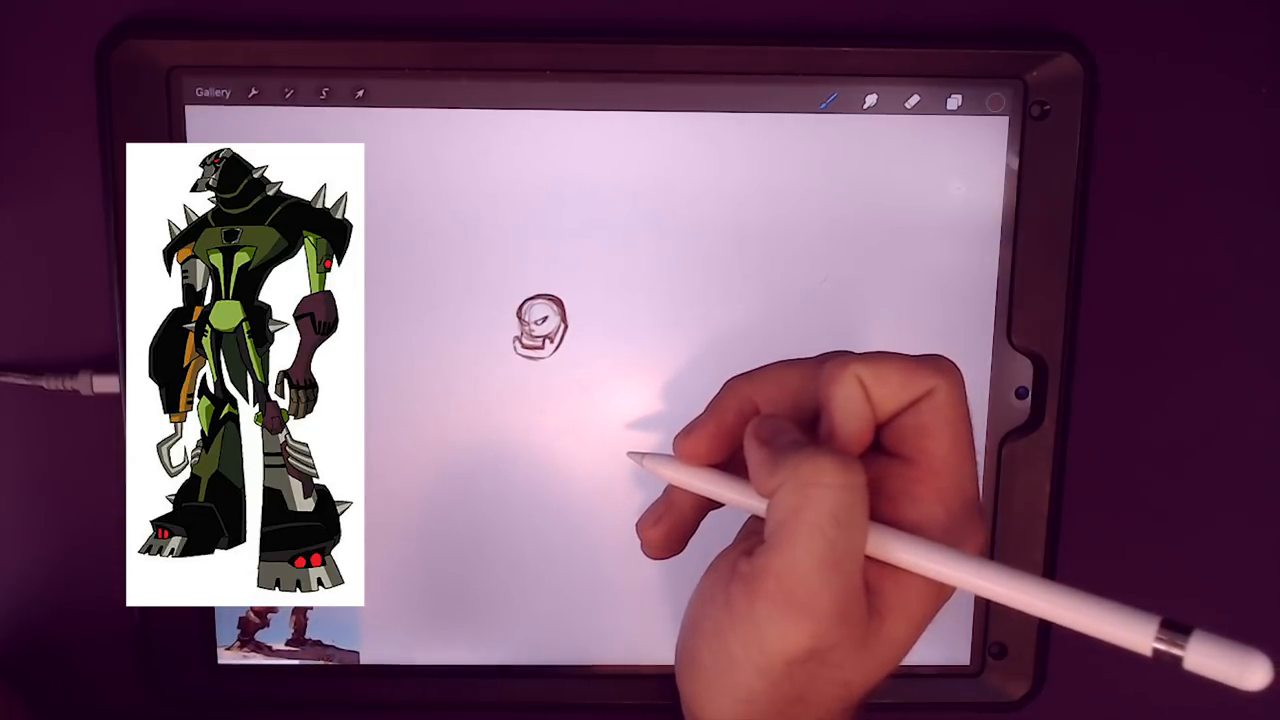
mouse_move(800, 450)
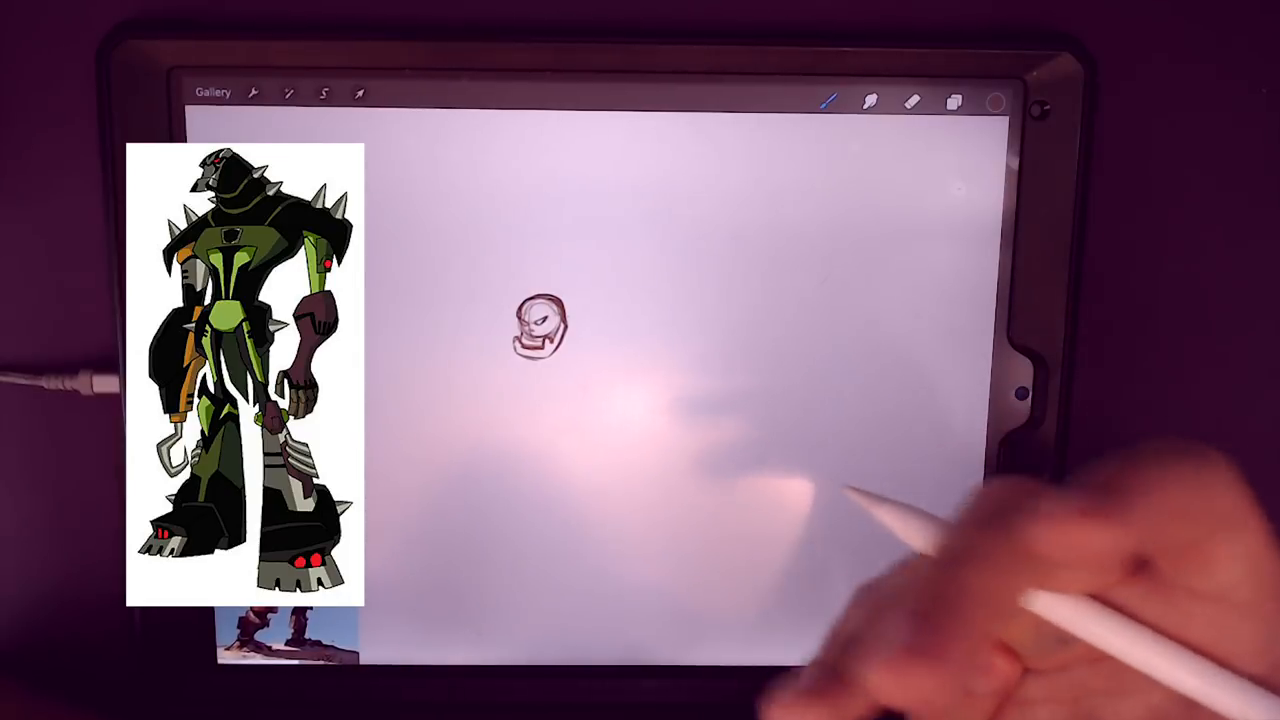
mouse_move(900, 600)
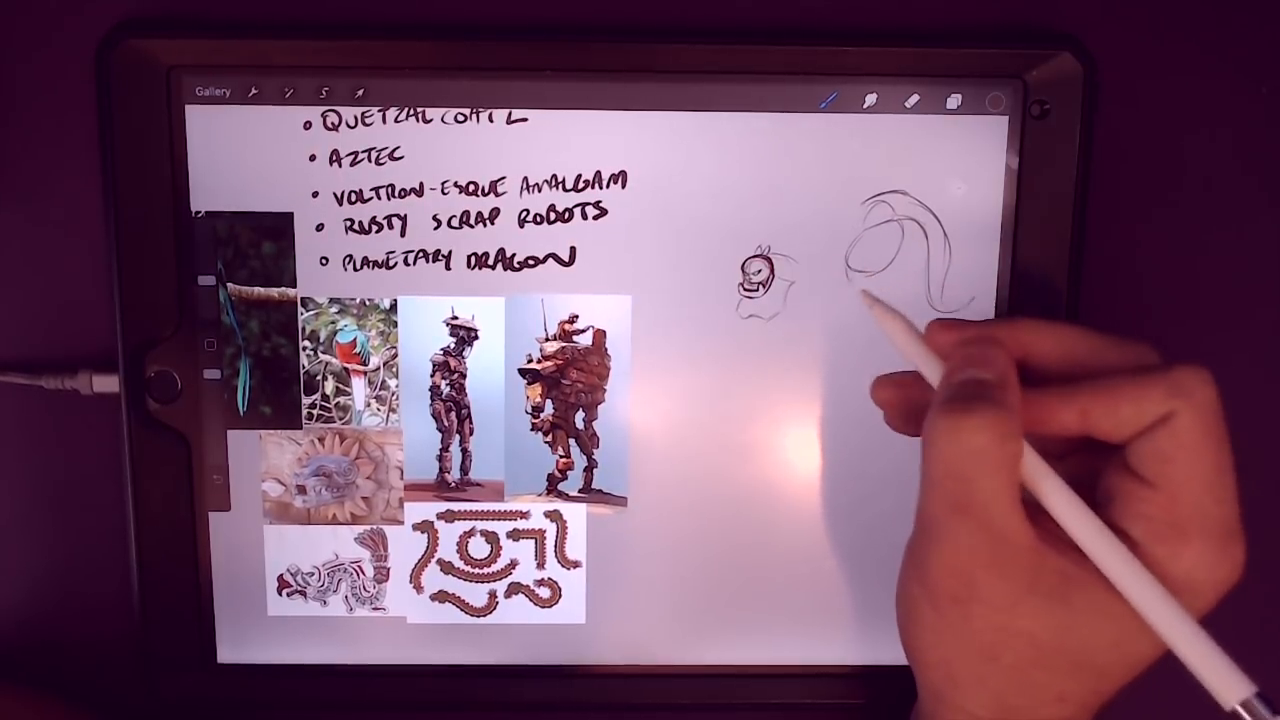
drag(900, 220, 880, 270)
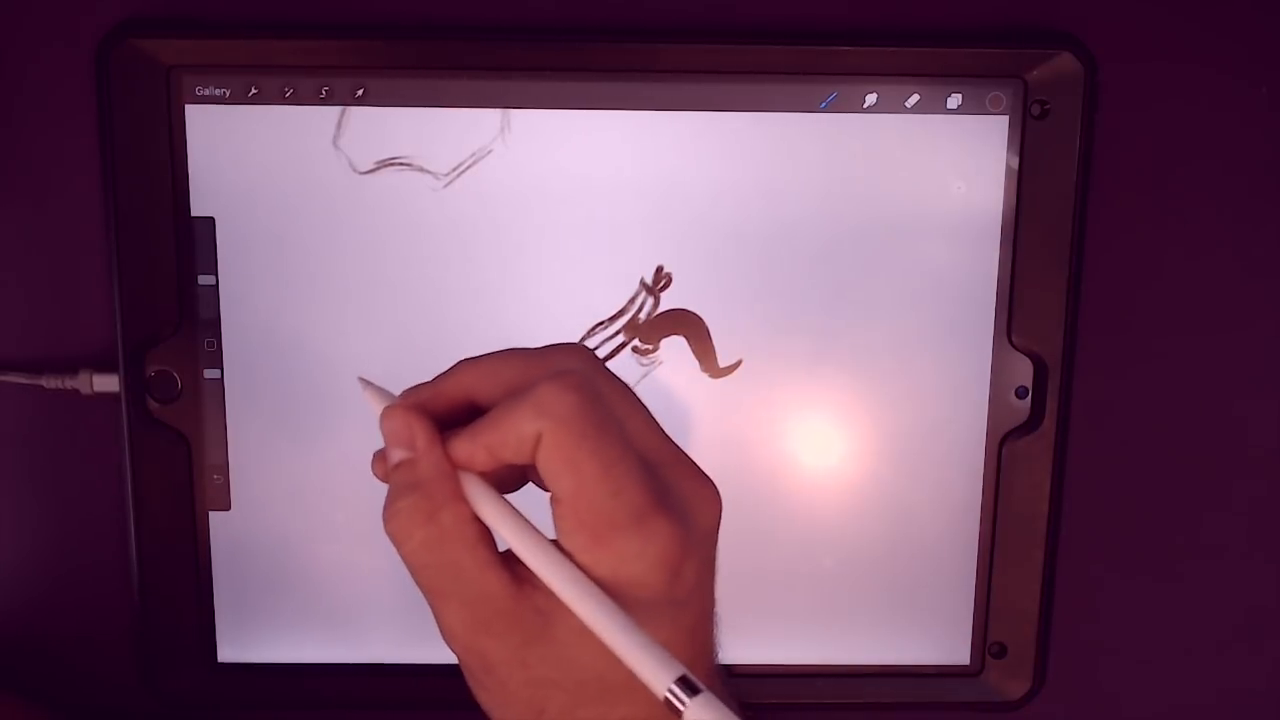
Sketch a small rough head doodle to the left of the hunched snake figure.
drag(380, 380, 350, 420)
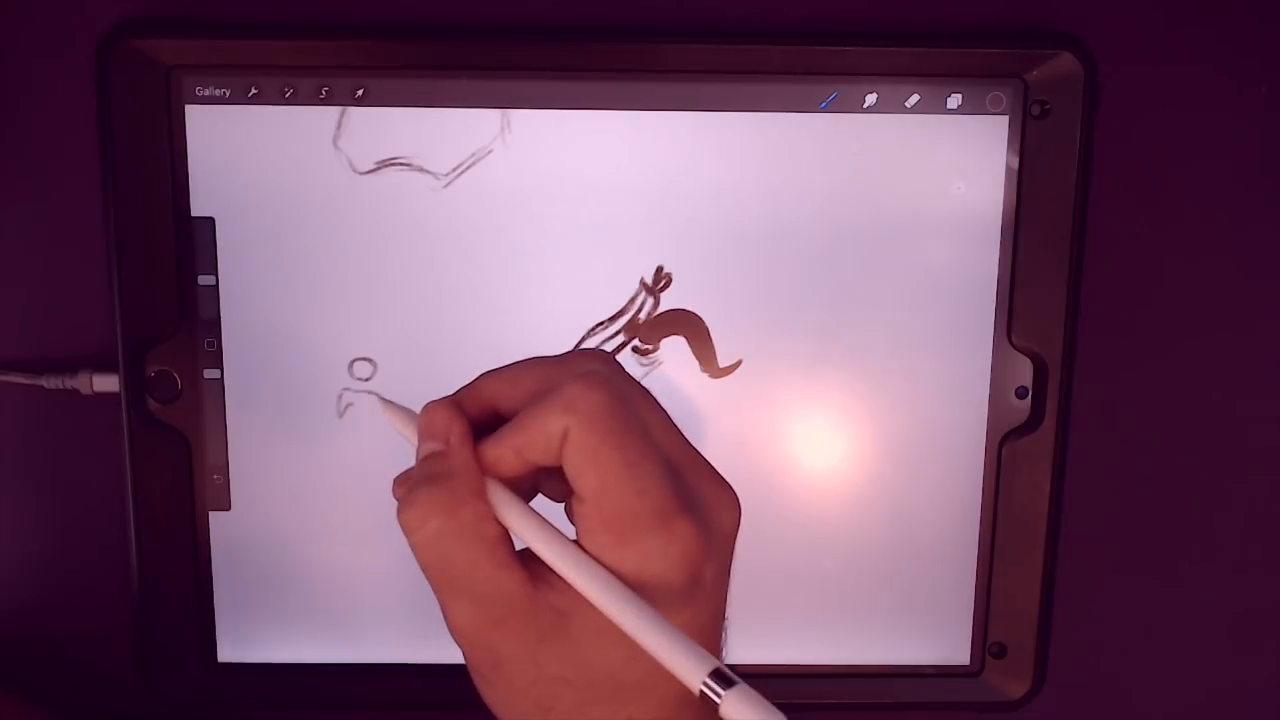
drag(400, 410, 370, 450)
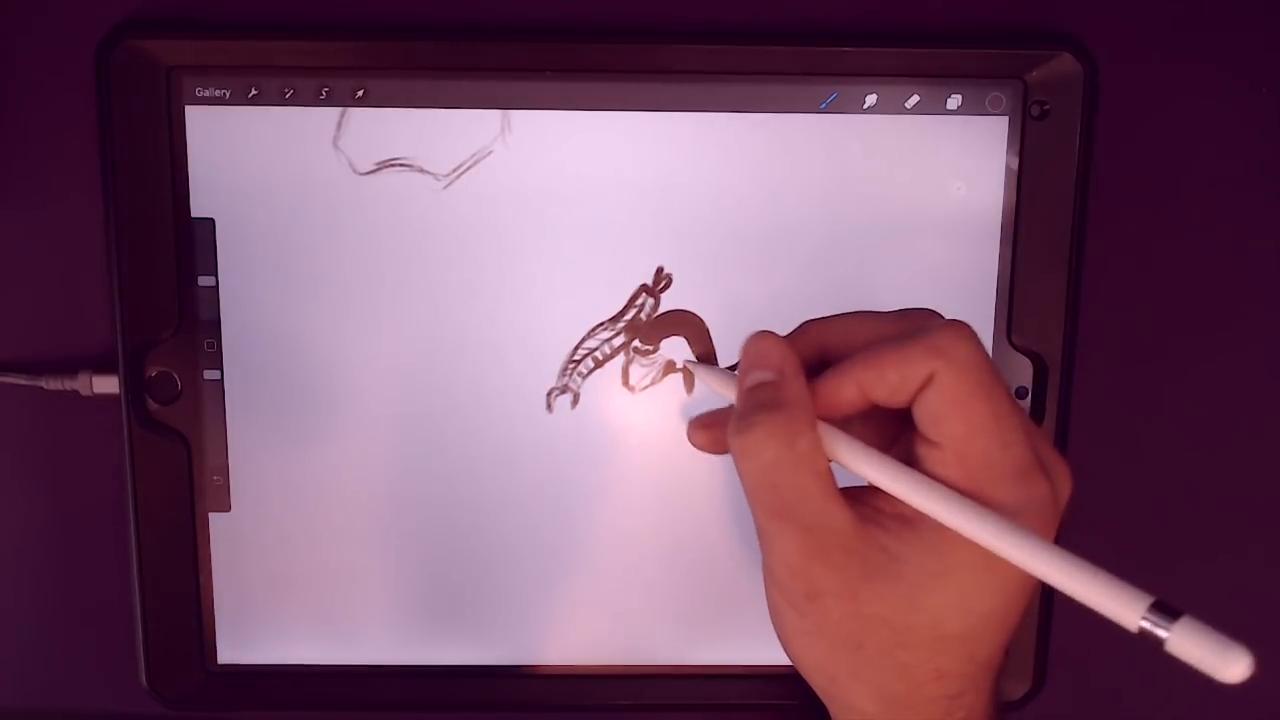
Paint blocky rectangular legs under the hunched figure, then adjust via the toolbar.
drag(700, 350, 730, 360)
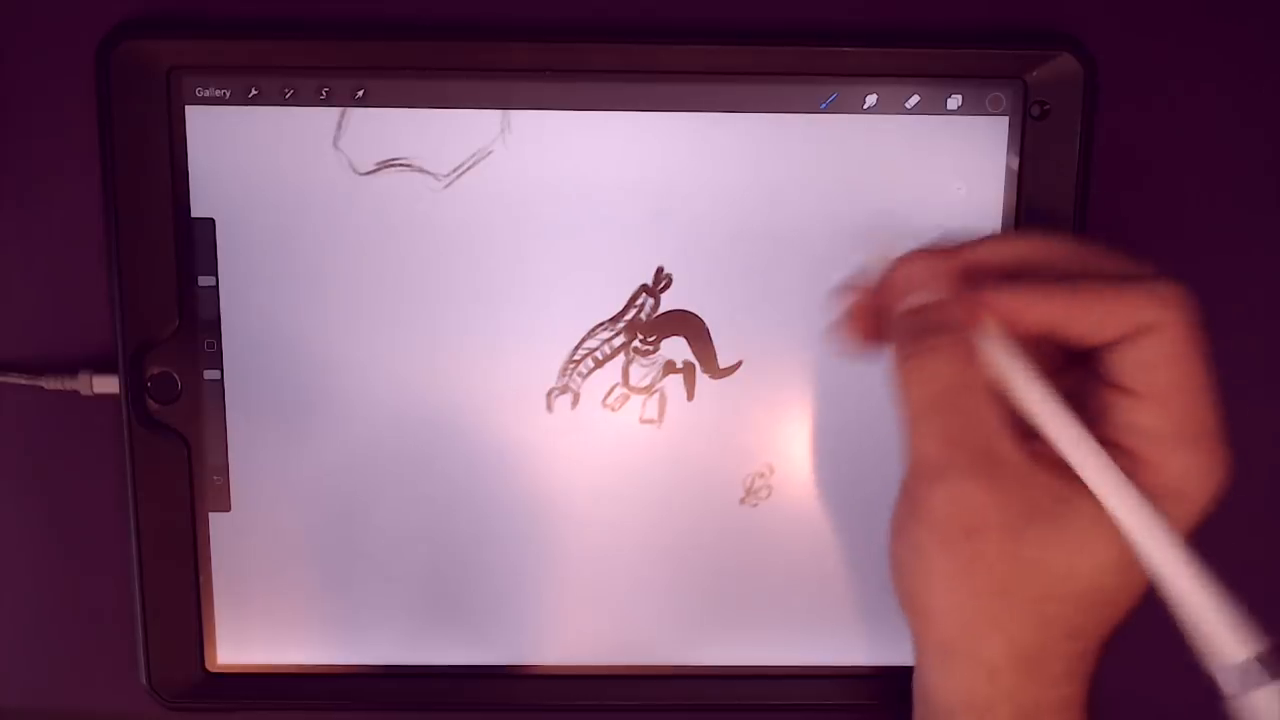
click(912, 100)
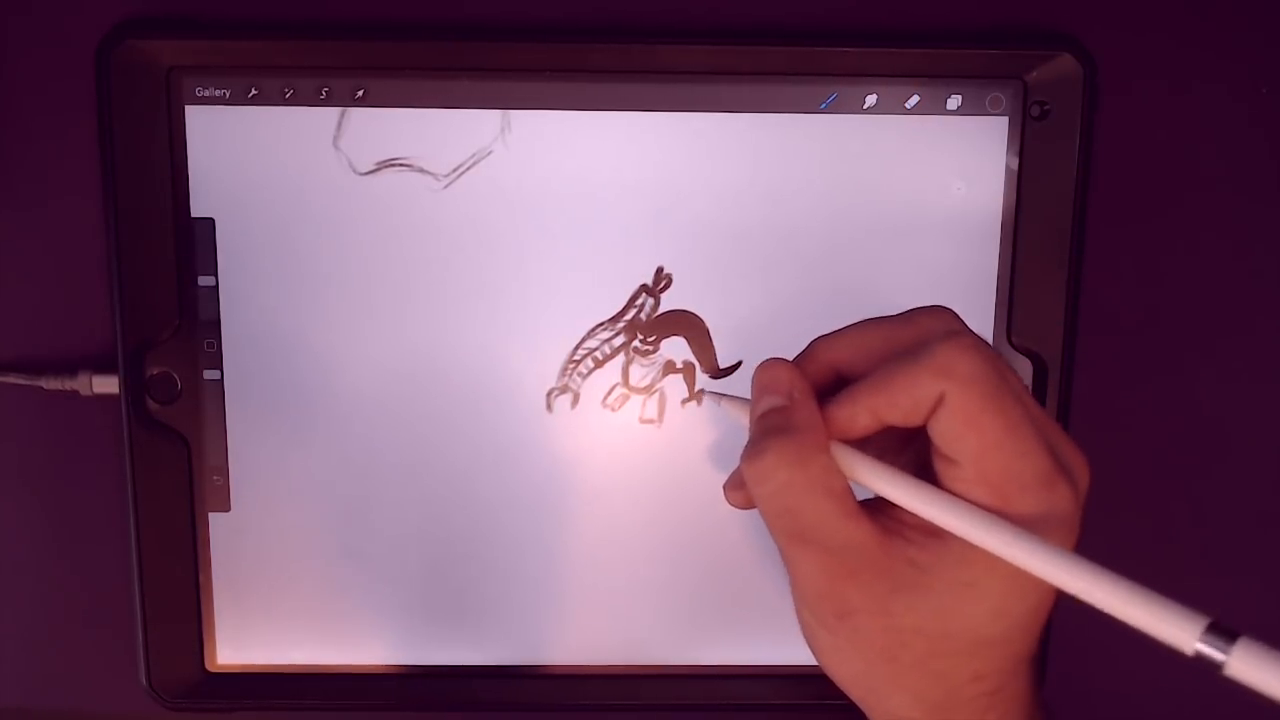
Hatch striped shading strokes into the hunched figure's legs and lower body.
drag(720, 400, 680, 400)
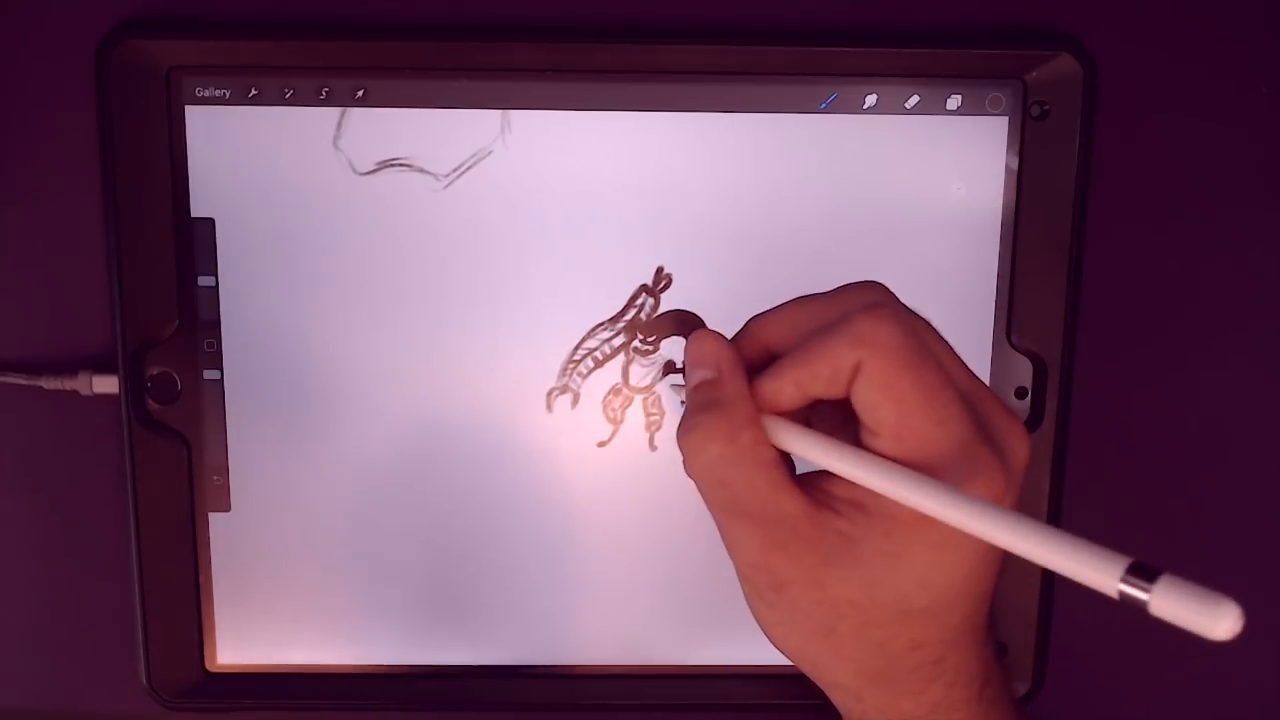
Draw a curved slung arm hanging down the figure's right side from the shoulder.
drag(680, 360, 730, 340)
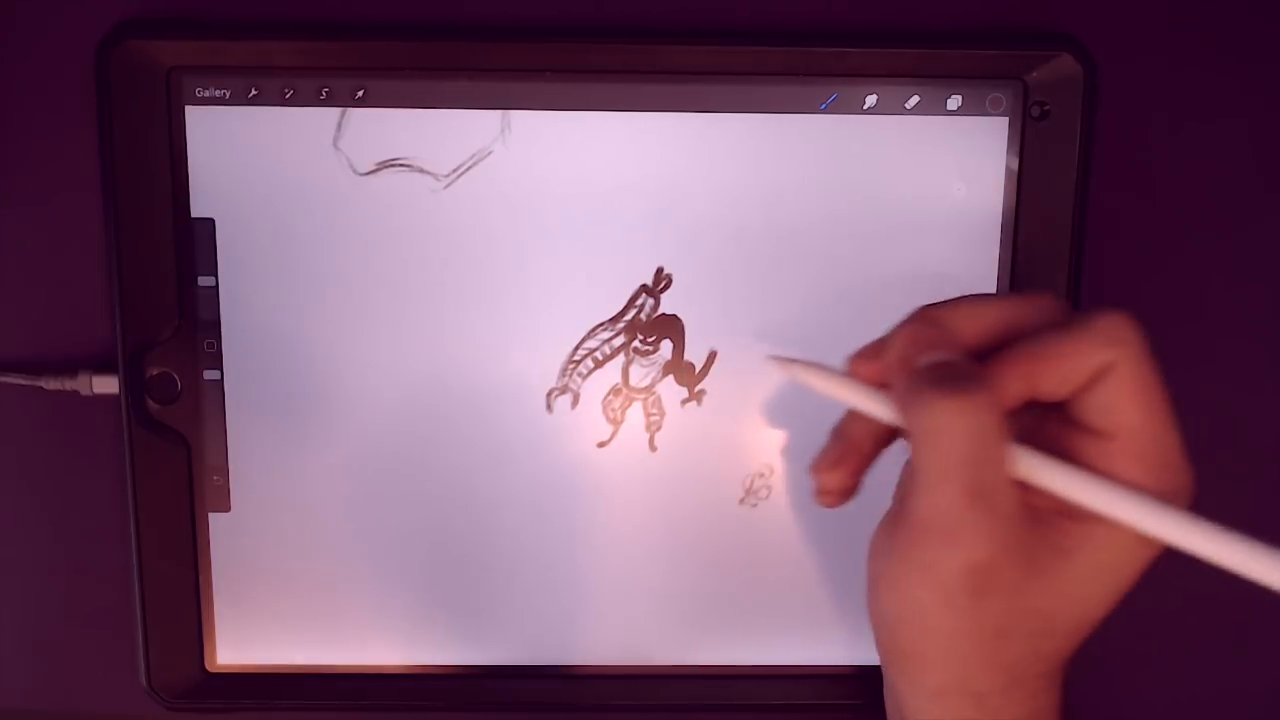
Draw a long staff and a tall narrow panel beside the figure, then pick the Transform tool.
drag(700, 320, 690, 470)
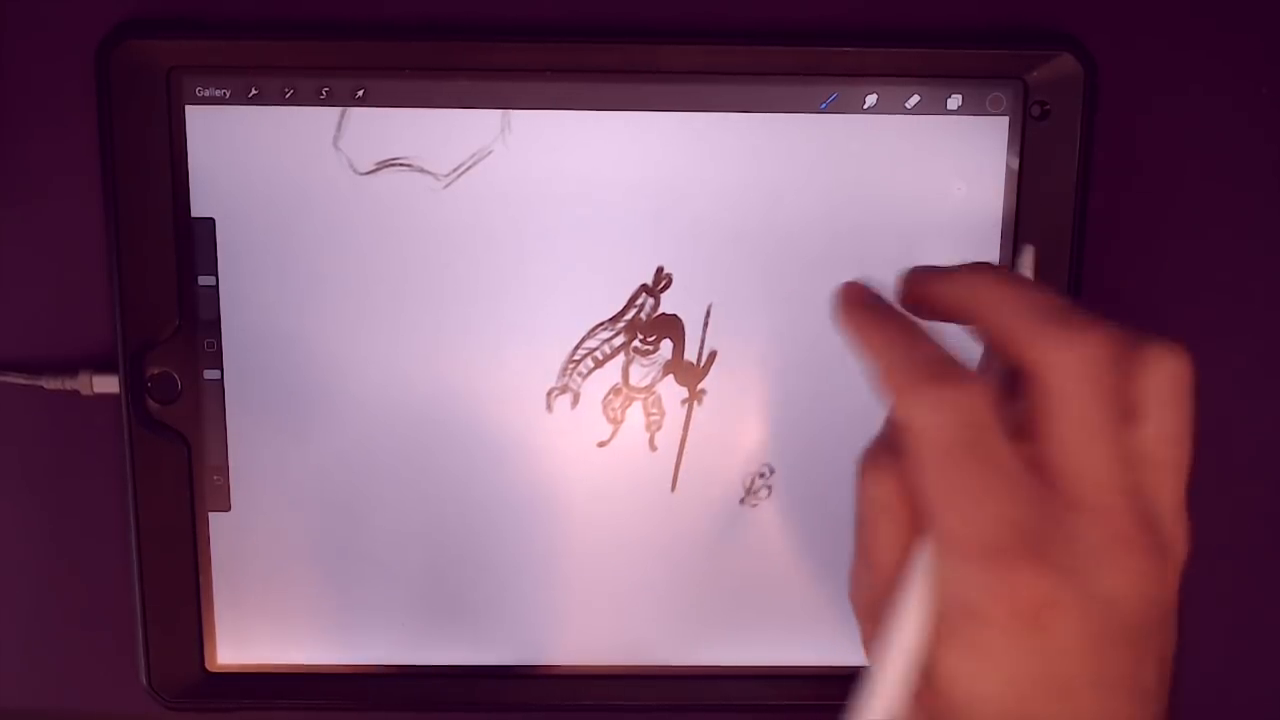
drag(740, 300, 700, 460)
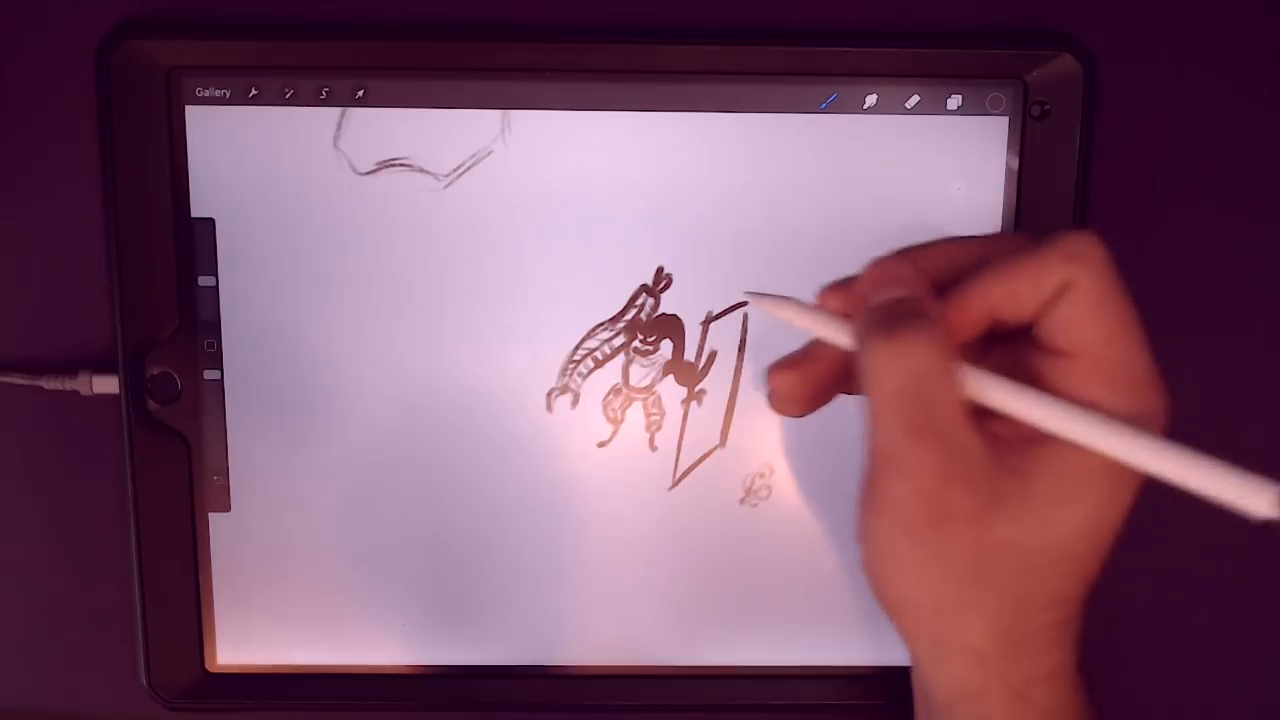
drag(740, 300, 700, 470)
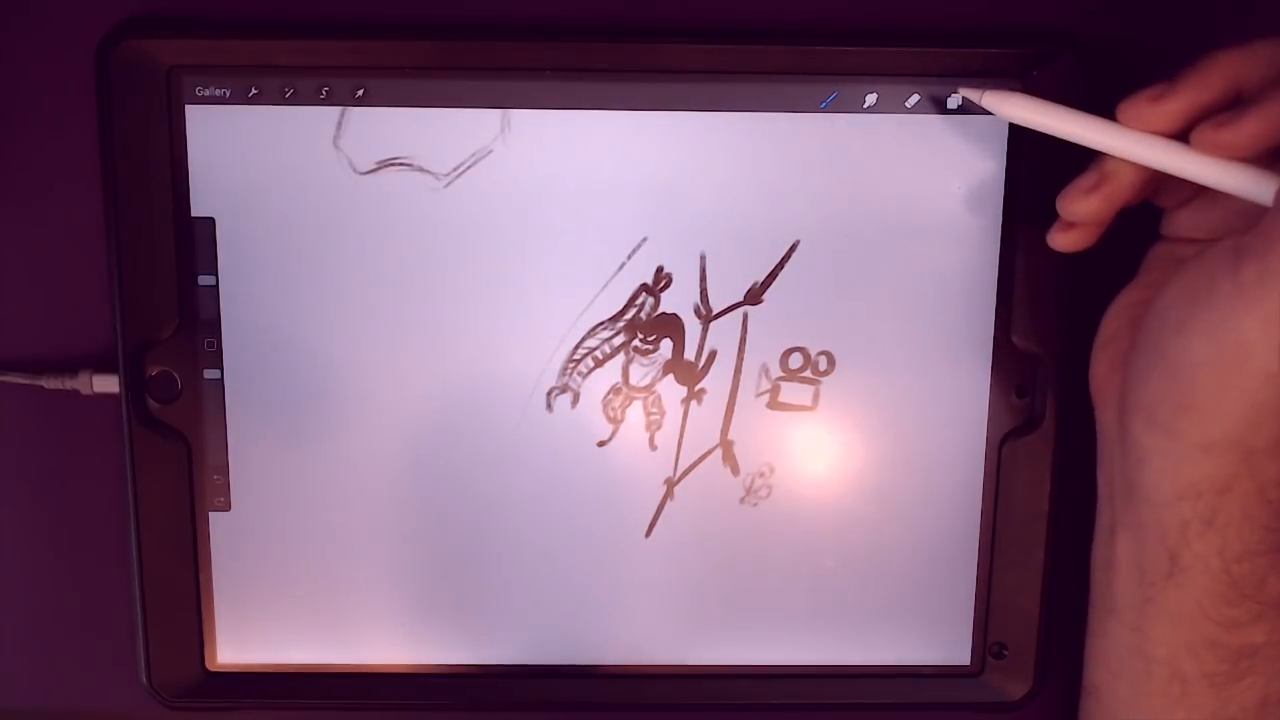
click(954, 96)
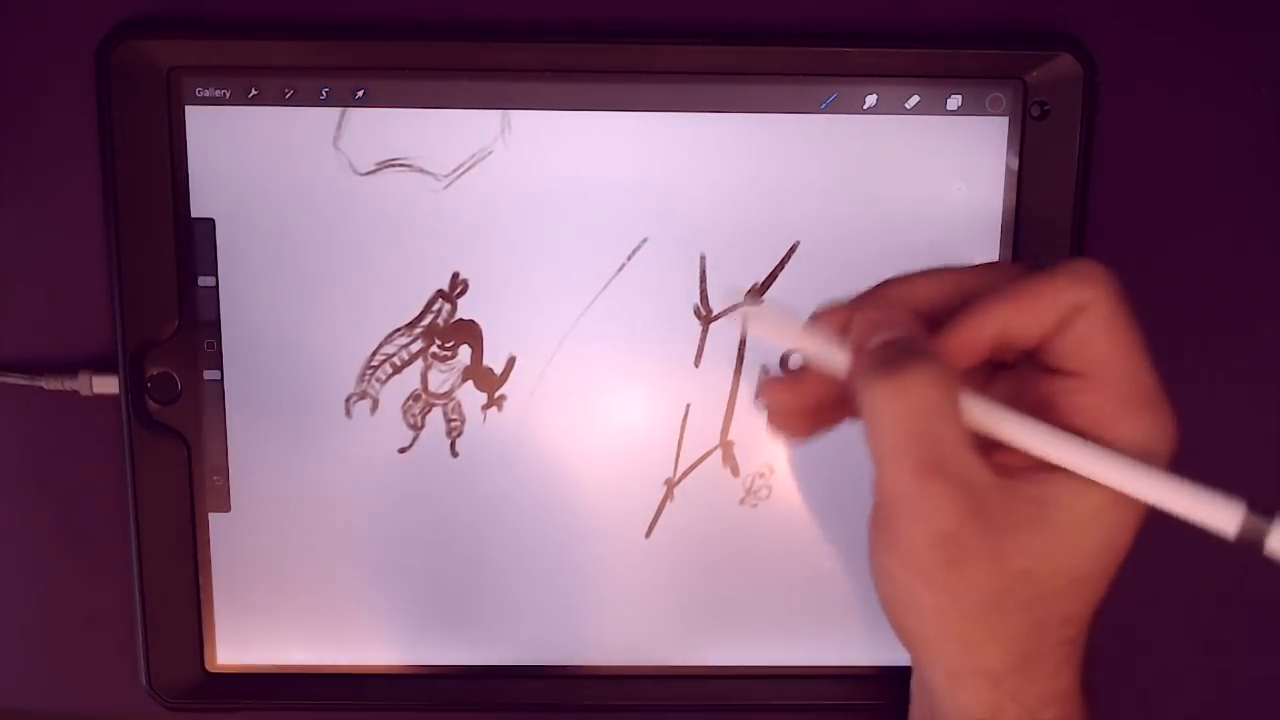
click(324, 94)
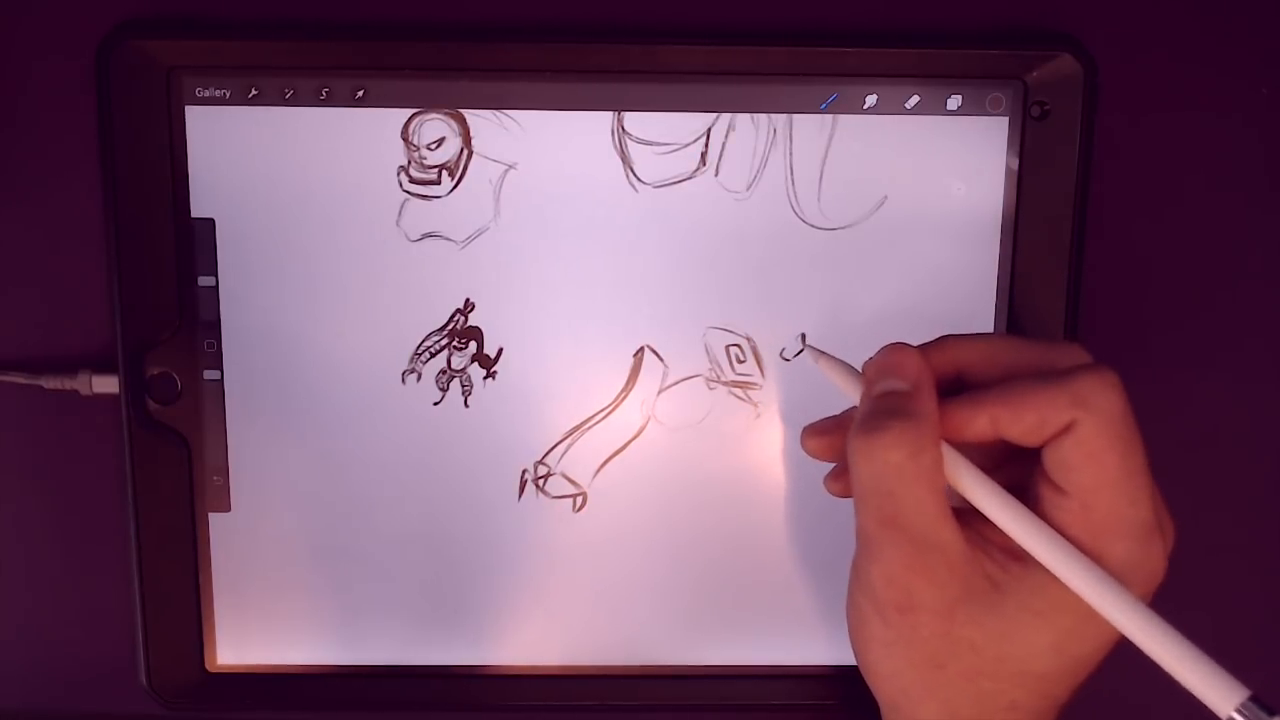
Sketch the long curving body of the new snake-like hunched variant.
drag(810, 340, 796, 356)
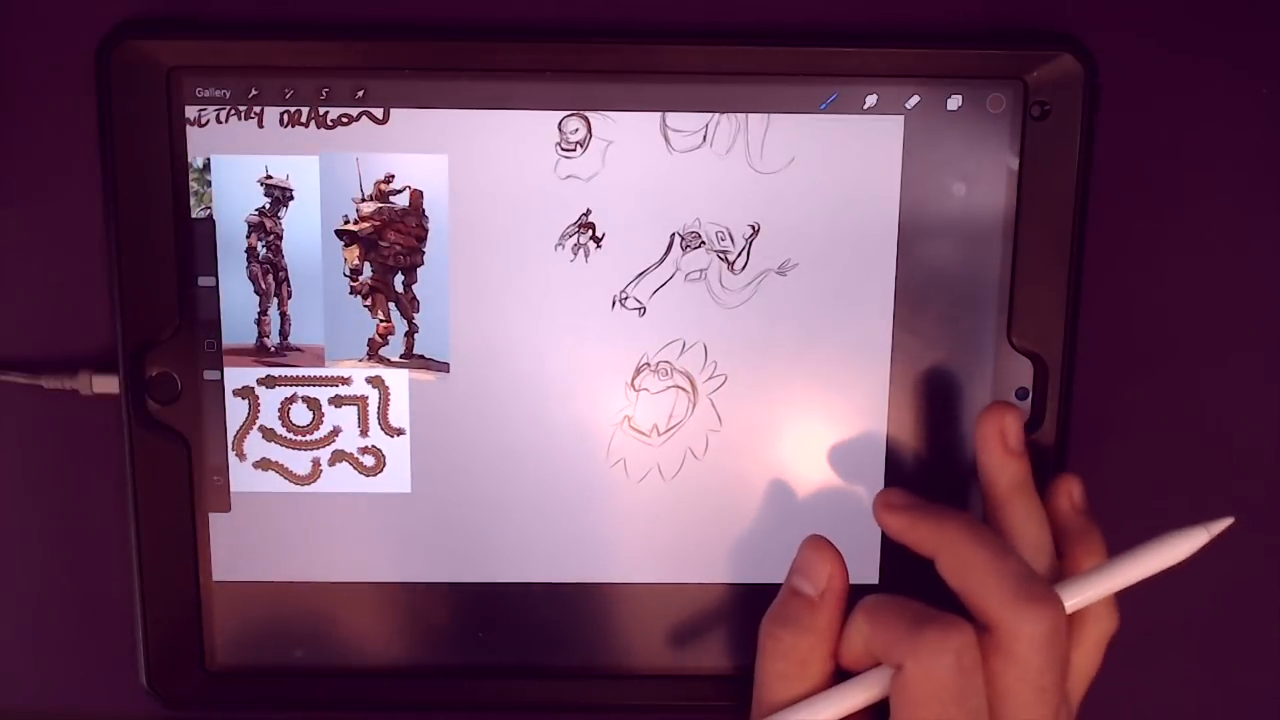
mouse_move(900, 500)
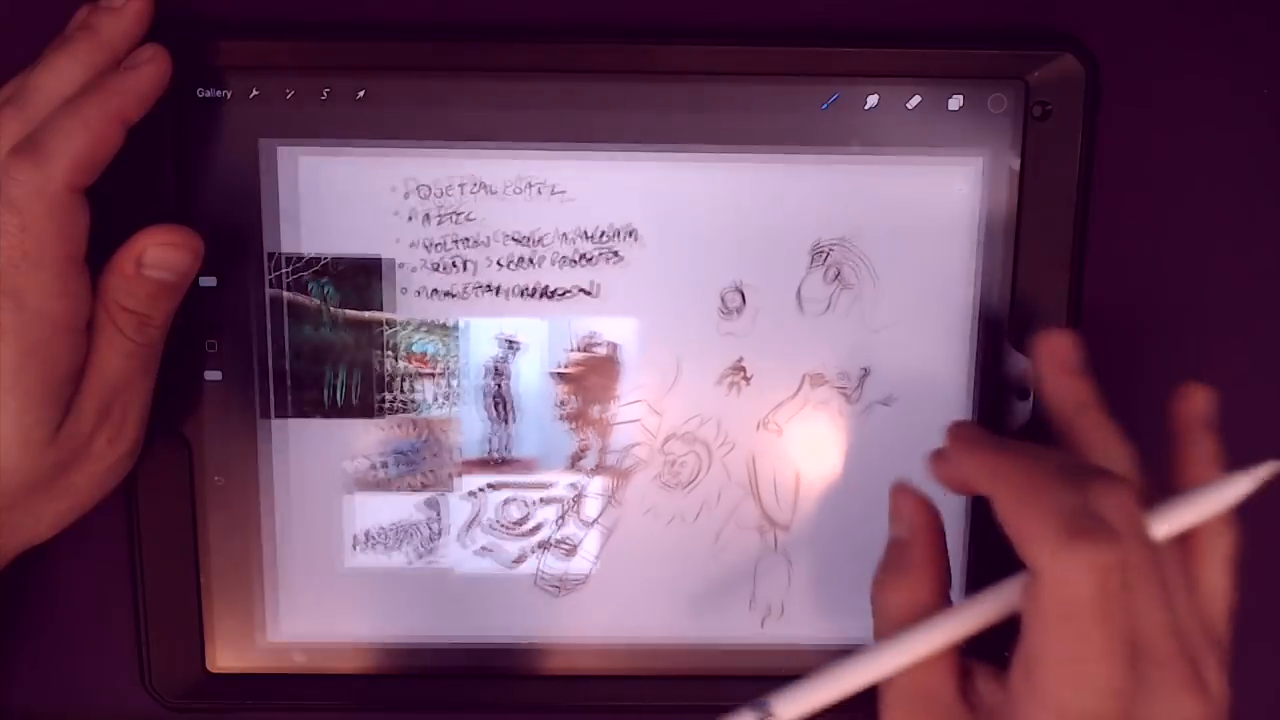
Choose a toolbar option while sketching the armored figure with the segmented arm.
click(356, 94)
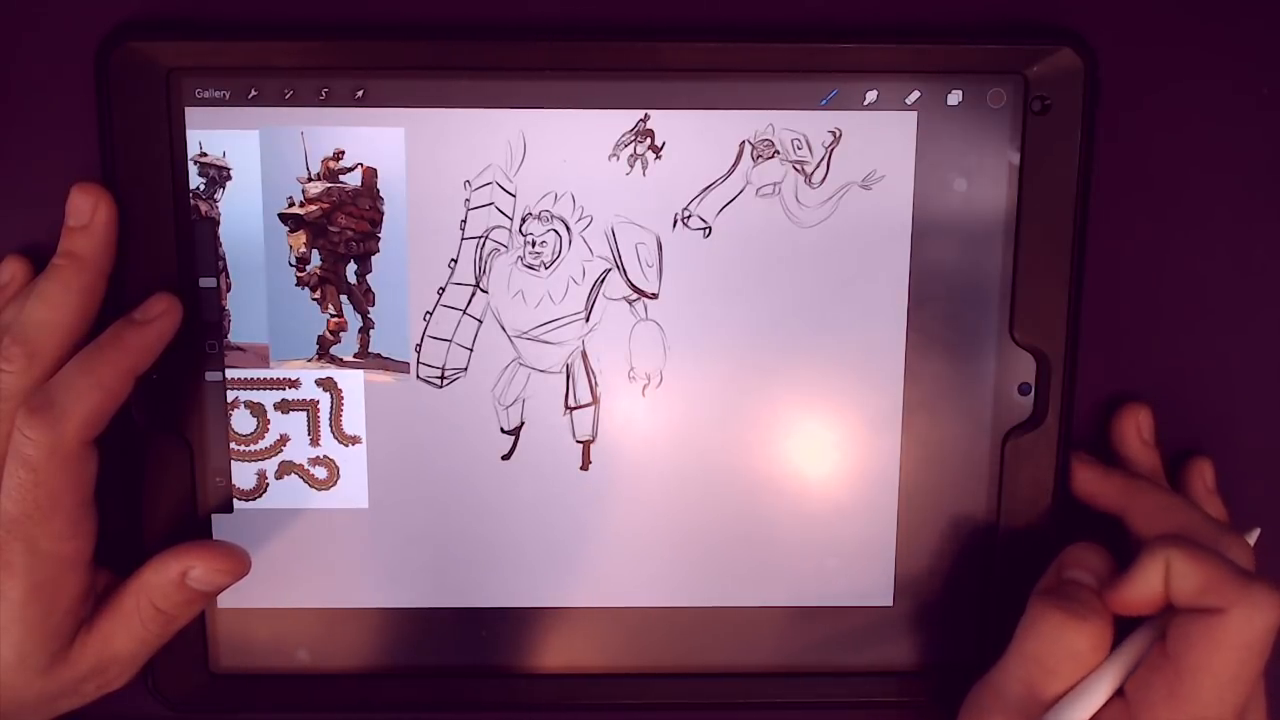
Select a toolbar tool before sketching the coiled serpent near the flying figure.
click(916, 96)
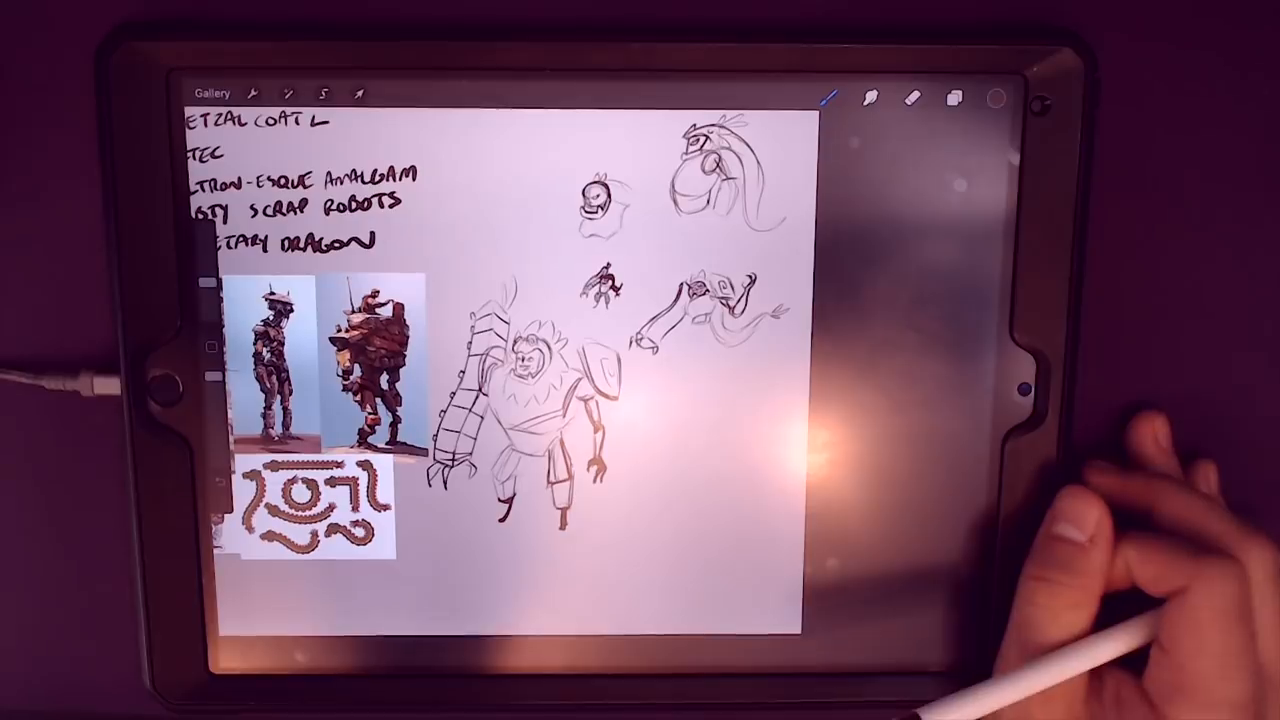
click(324, 94)
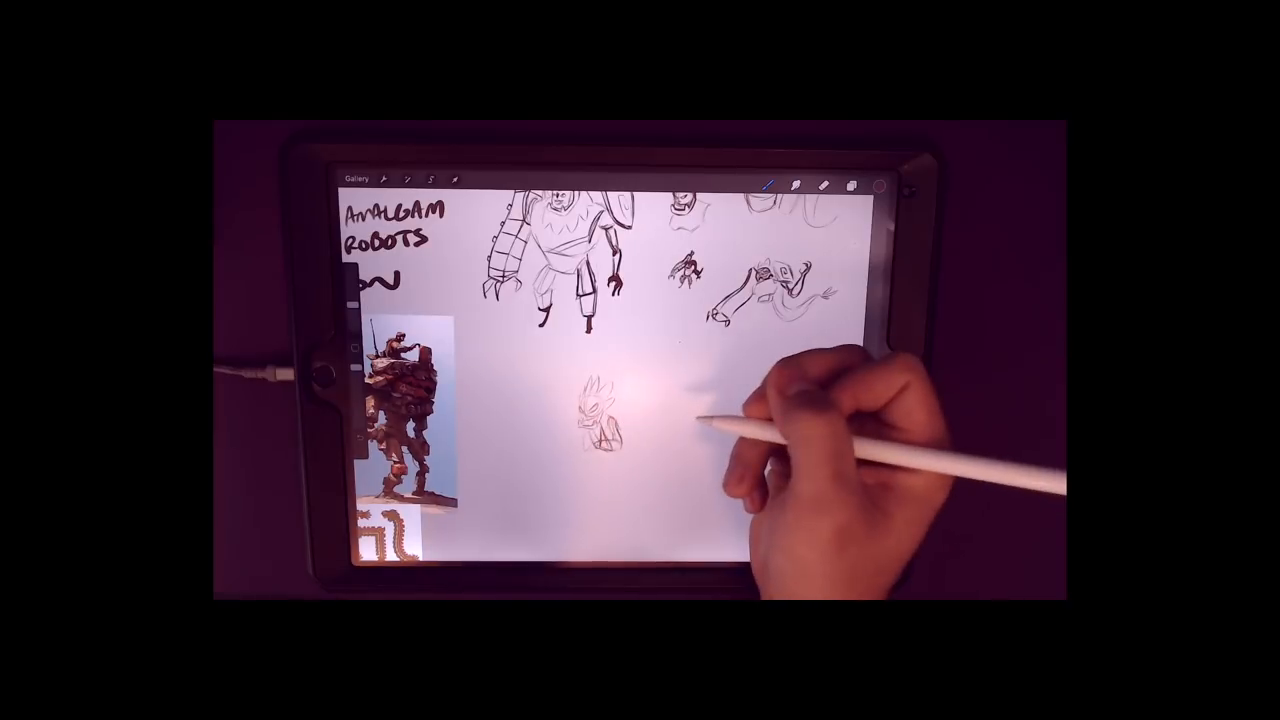
mouse_move(650, 420)
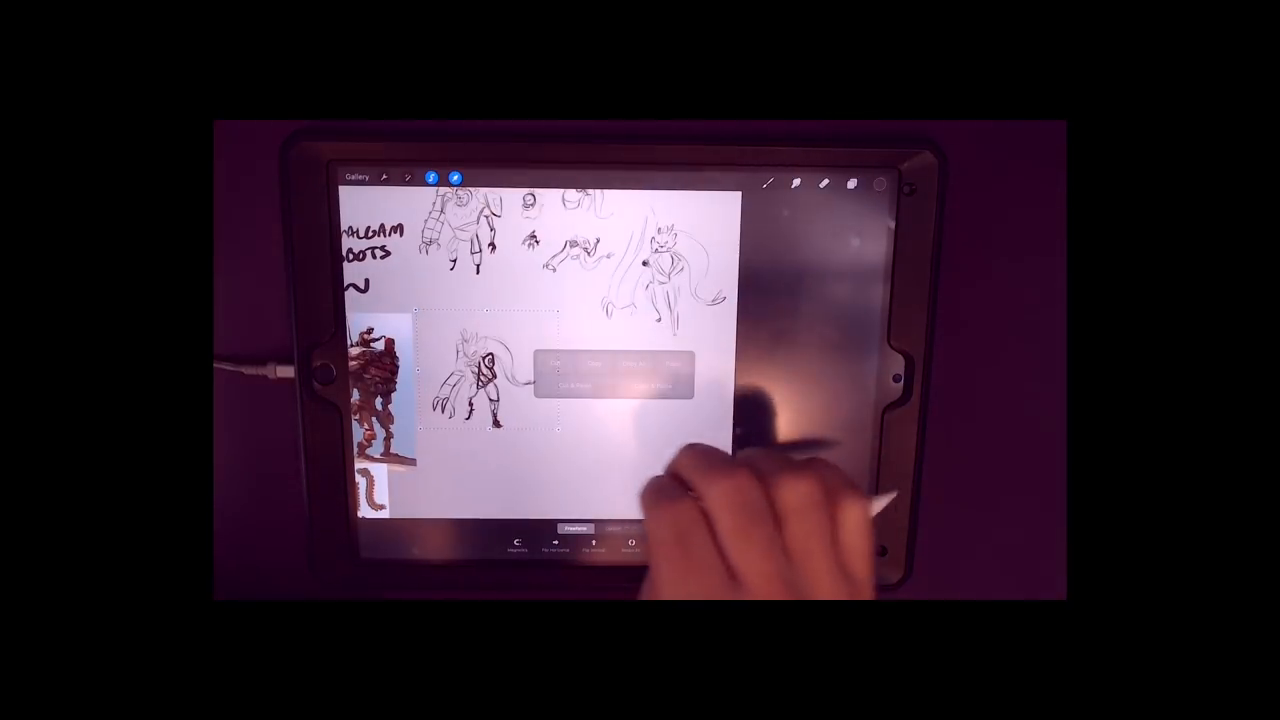
Commit the transform on the hunched snake-tailed figure and return to drawing.
click(592, 364)
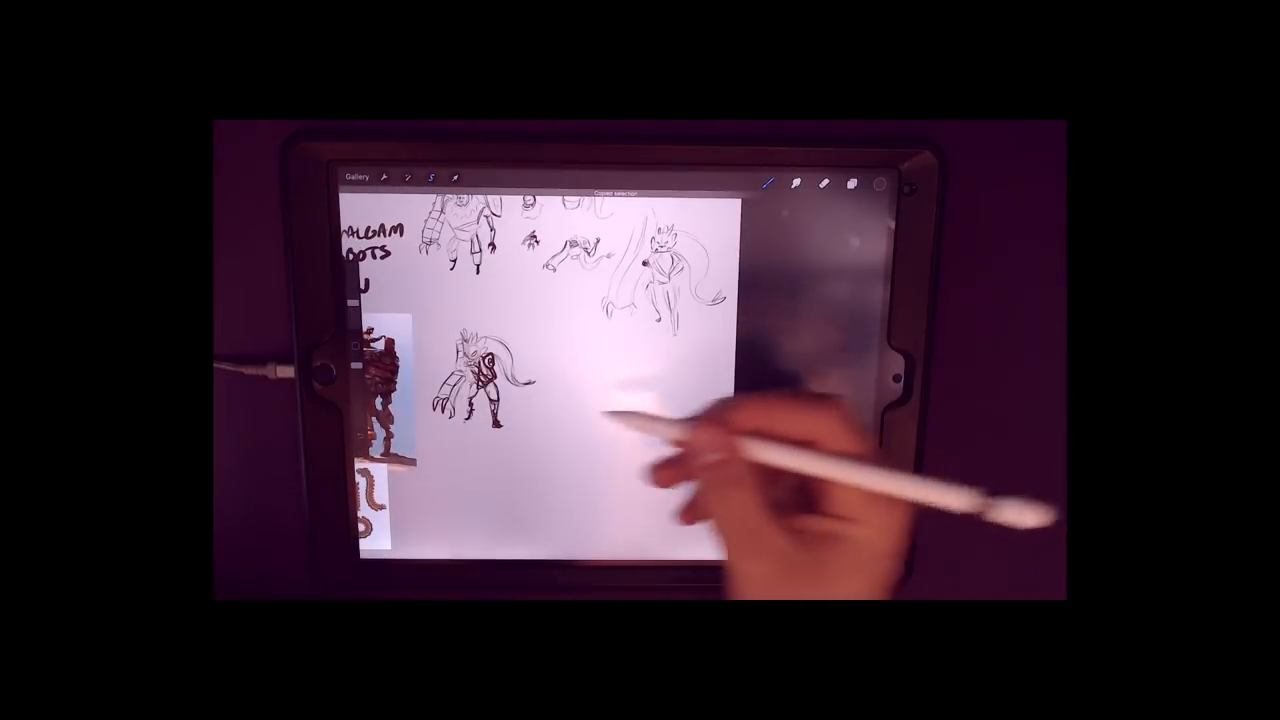